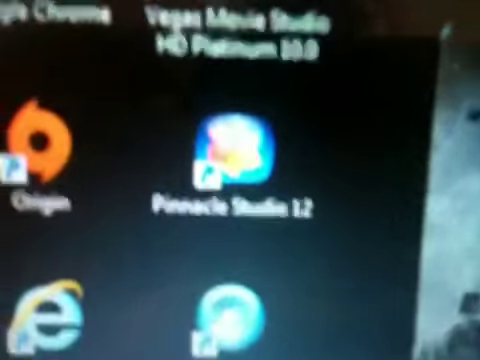
scroll(down, 3)
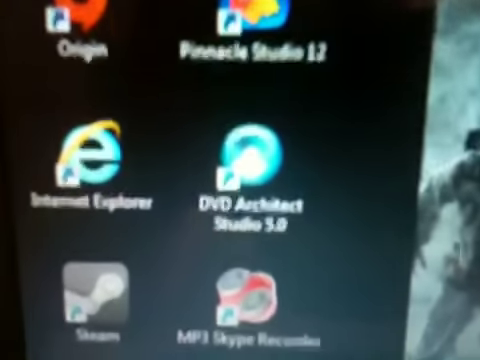